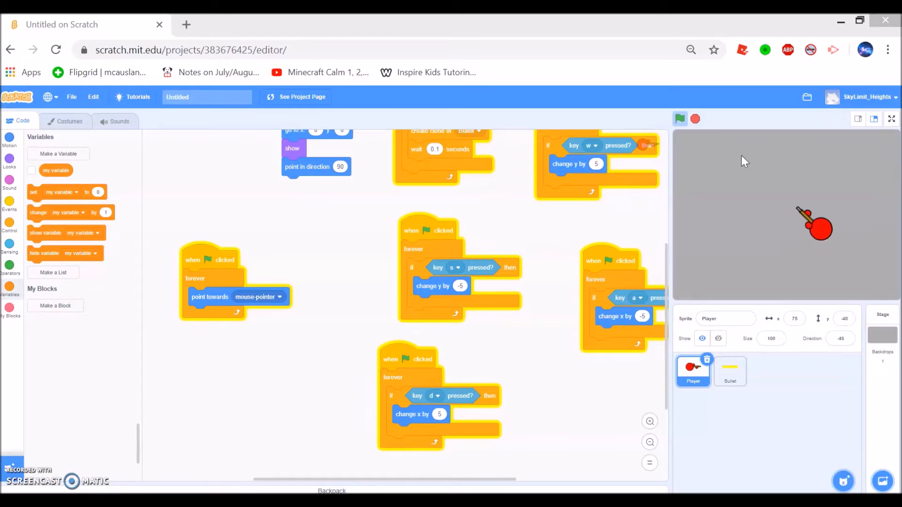
pyautogui.moveTo(845, 241)
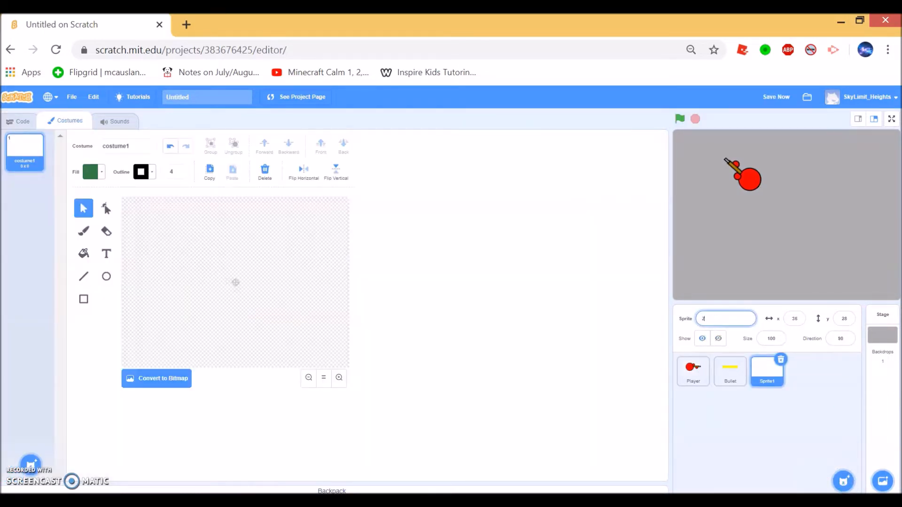
# Name the new sprite 'Zombie'.
pyautogui.write('Zombie')
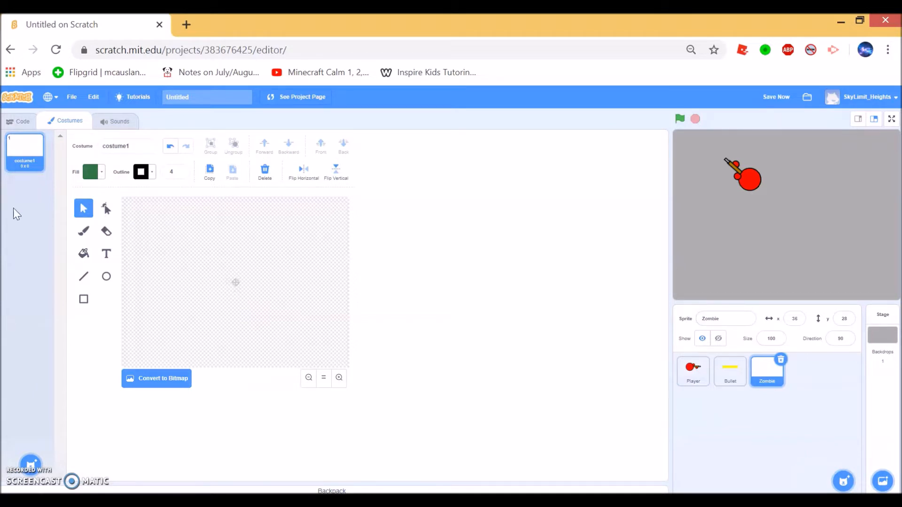
pyautogui.click(90, 172)
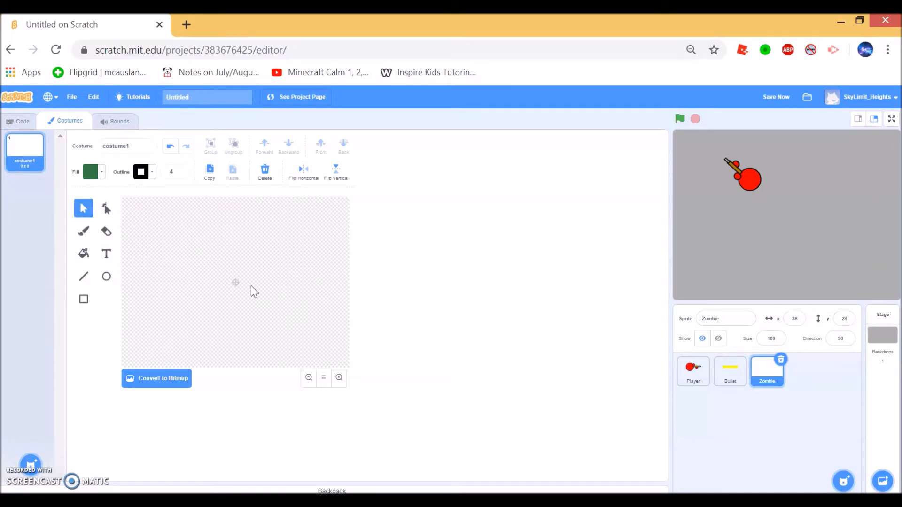
pyautogui.moveTo(107, 281)
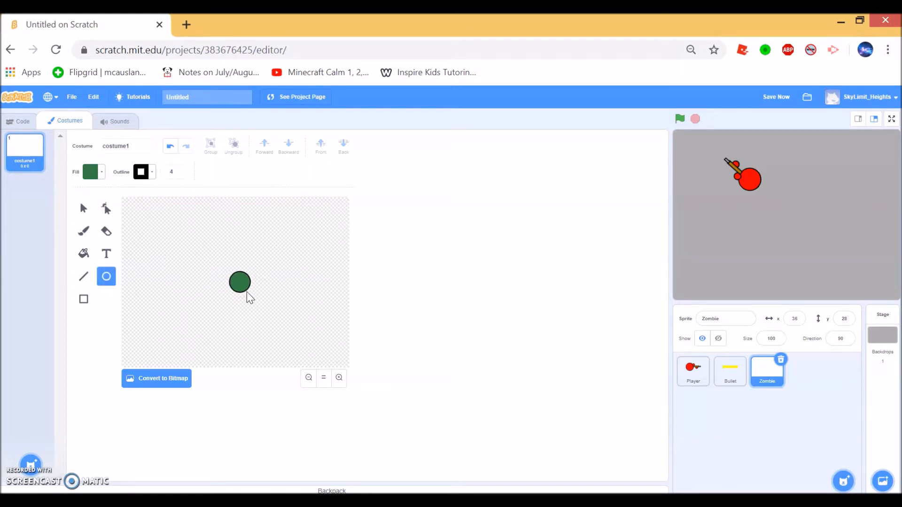
# Paint the costume as a green circle body with two small bumps on one side.
pyautogui.click(239, 282)
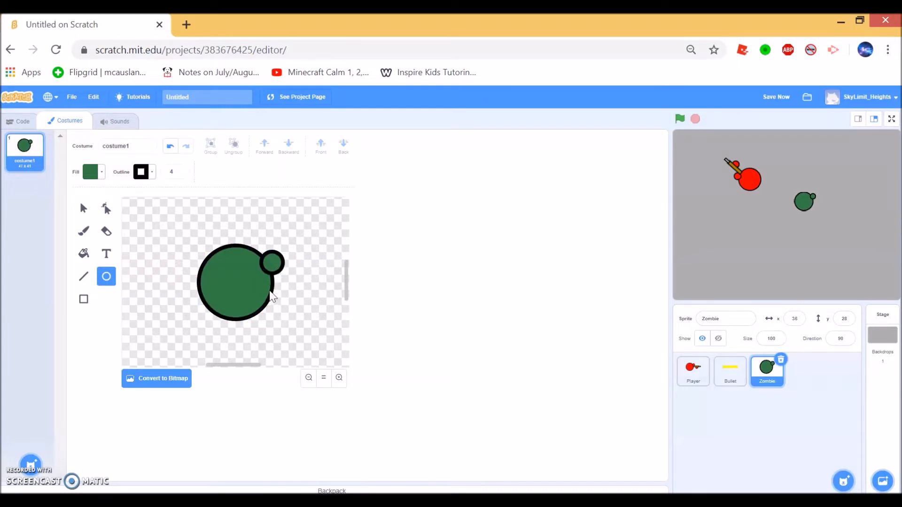
pyautogui.moveTo(269, 276); pyautogui.dragTo(268, 293)
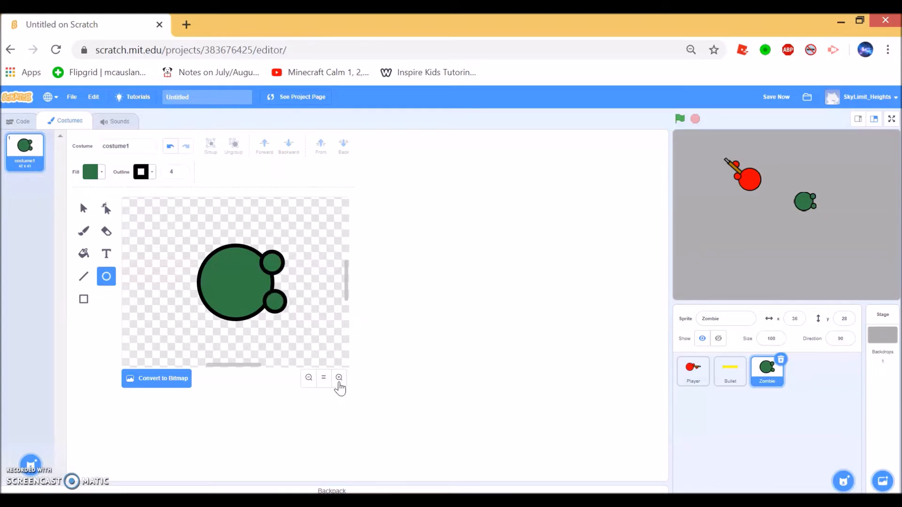
pyautogui.click(309, 378)
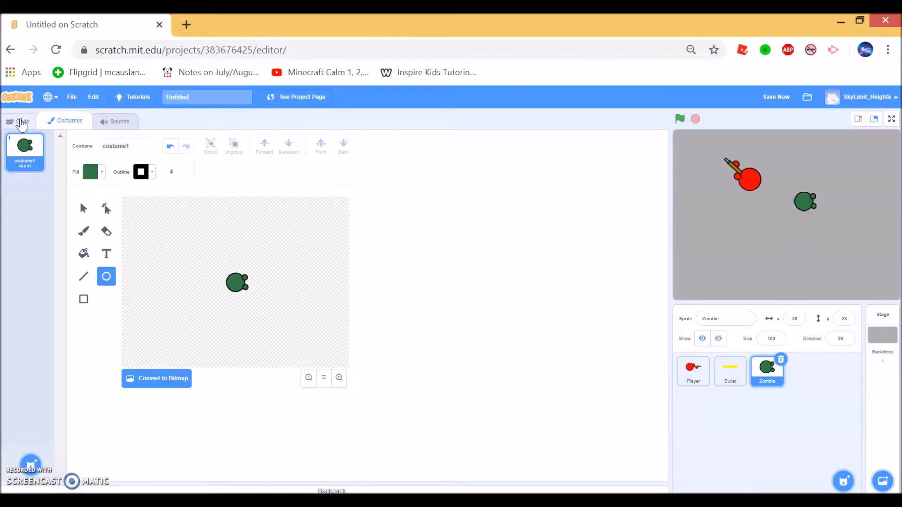
# Start a green-flag script that jumps to a random position, followed by a forever loop.
pyautogui.click(22, 121)
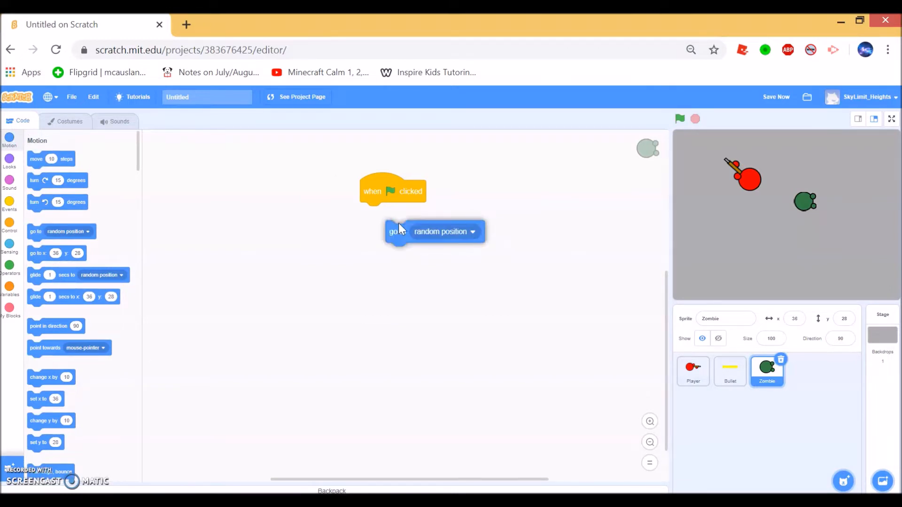
pyautogui.moveTo(393, 231); pyautogui.dragTo(372, 213)
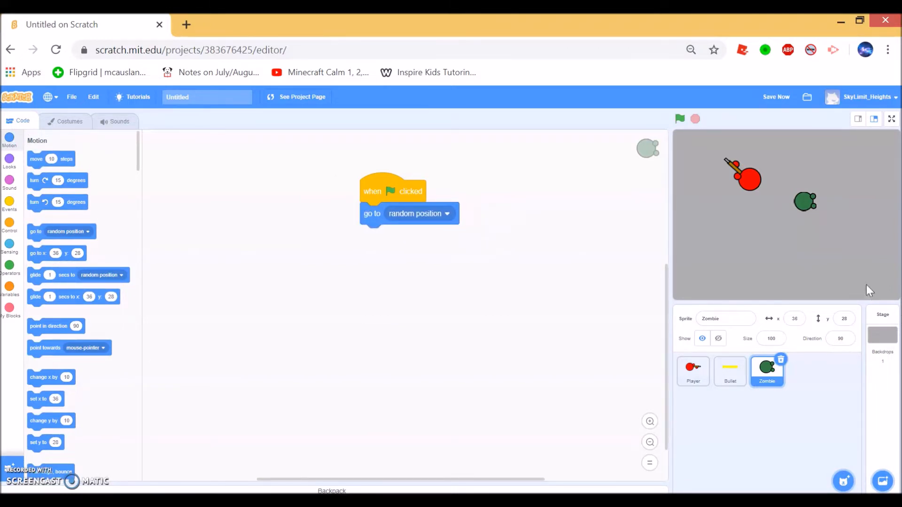
pyautogui.moveTo(861, 185)
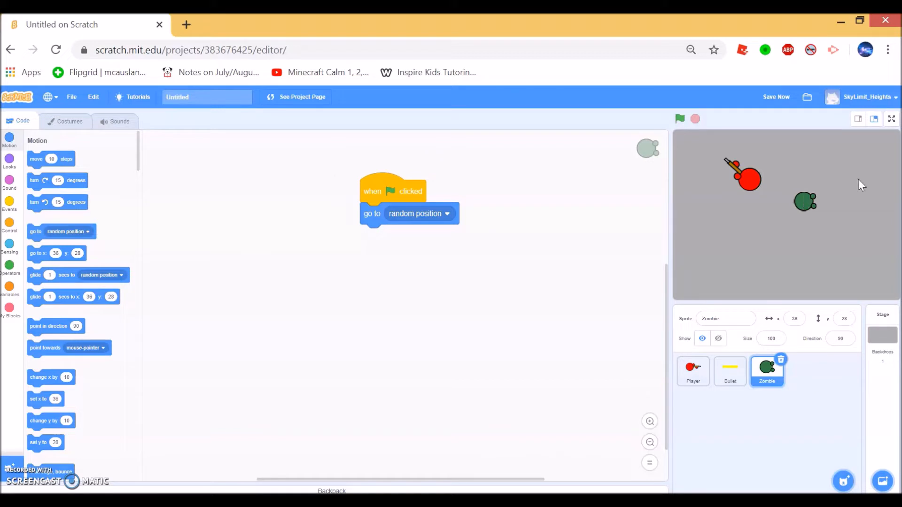
pyautogui.moveTo(9, 230)
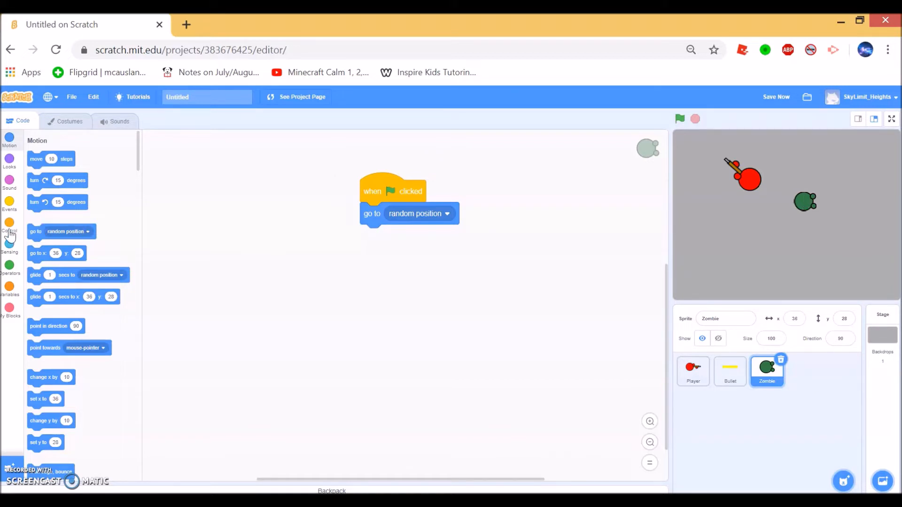
pyautogui.click(10, 227)
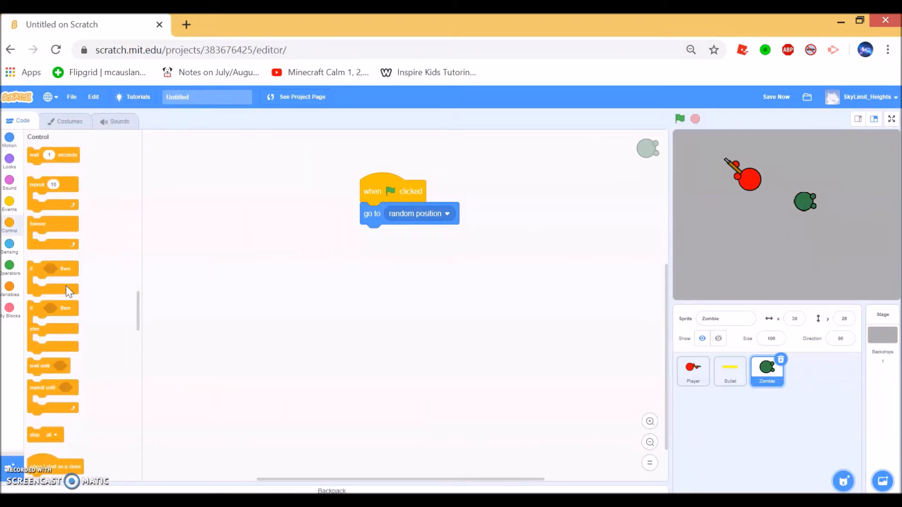
pyautogui.moveTo(48, 225)
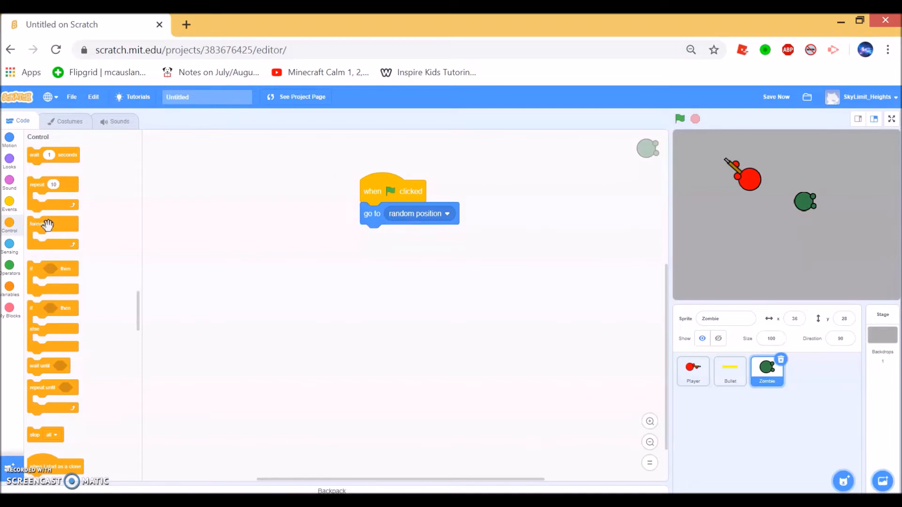
pyautogui.moveTo(49, 225); pyautogui.dragTo(397, 236)
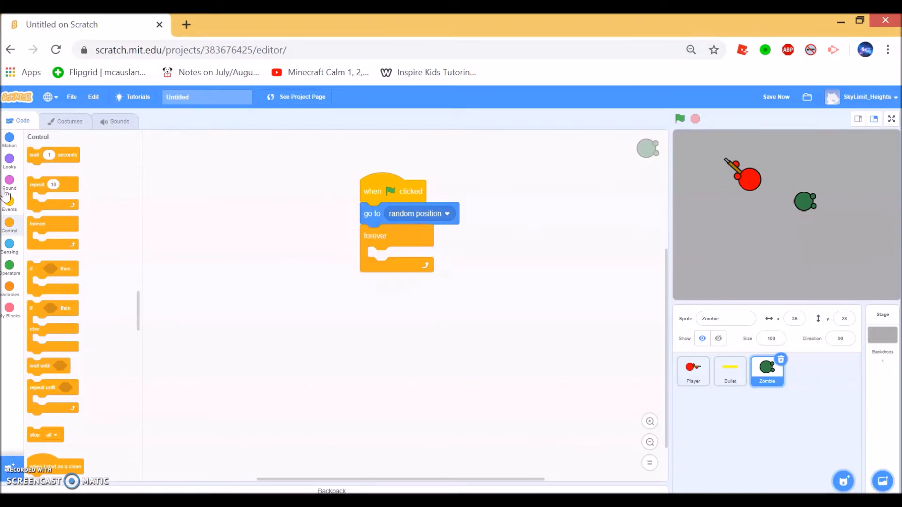
# Inside the loop, point towards Player and move 2 steps.
pyautogui.click(10, 140)
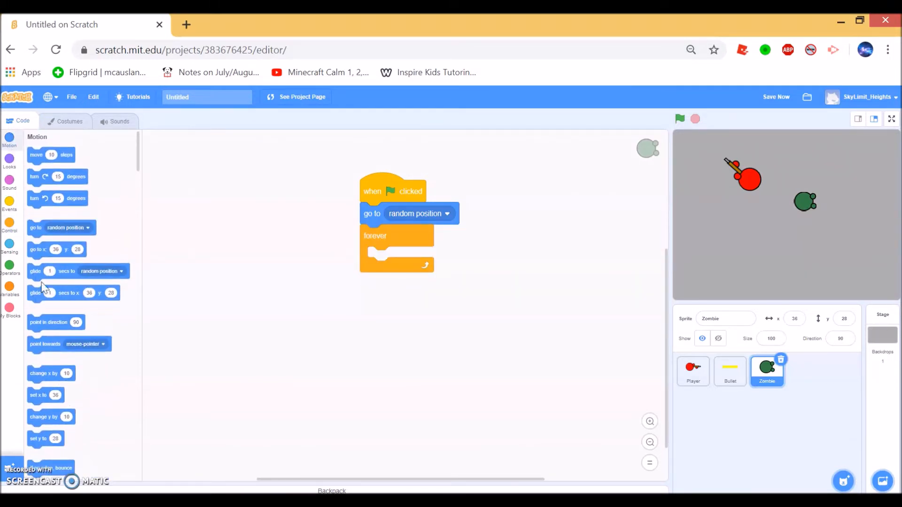
pyautogui.moveTo(69, 344); pyautogui.dragTo(396, 261)
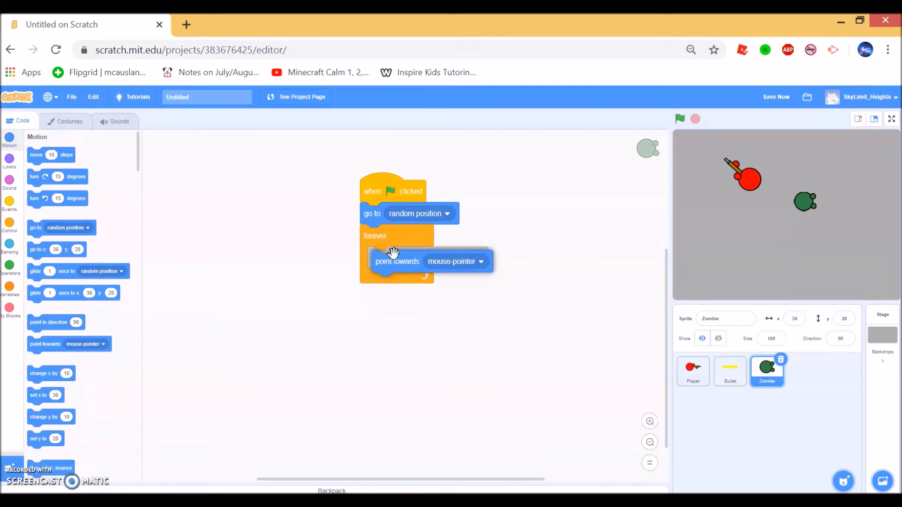
pyautogui.click(455, 261)
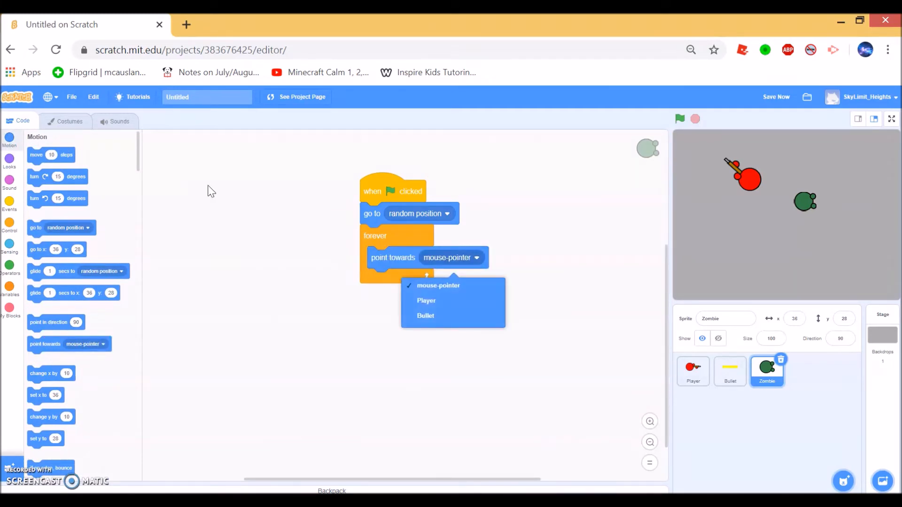
pyautogui.click(426, 301)
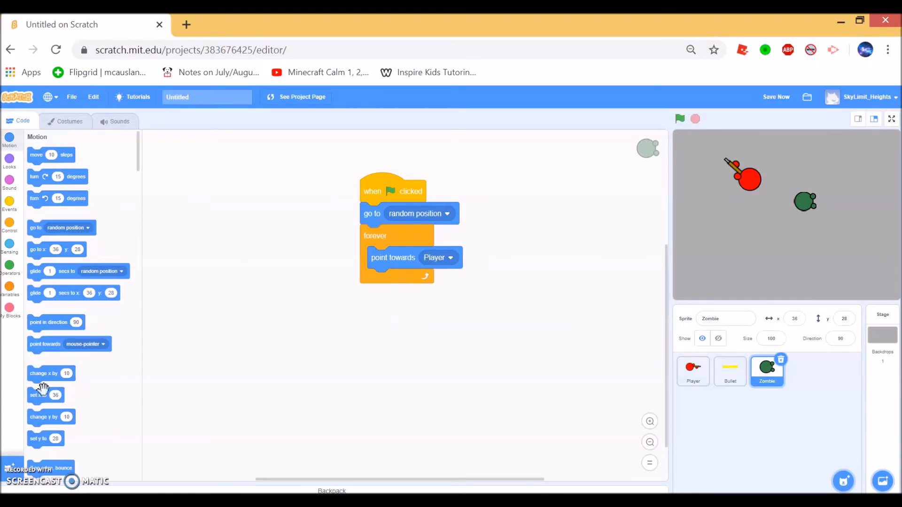
pyautogui.moveTo(33, 150)
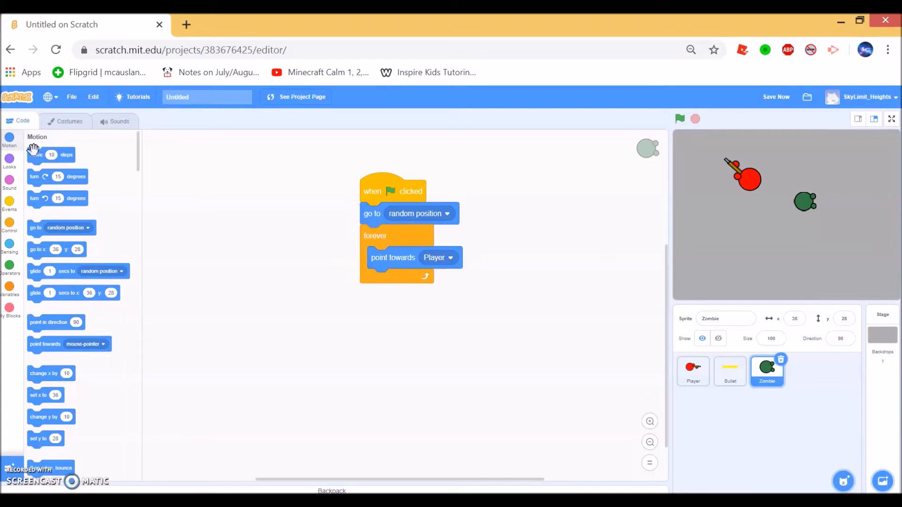
pyautogui.moveTo(50, 155); pyautogui.dragTo(380, 280)
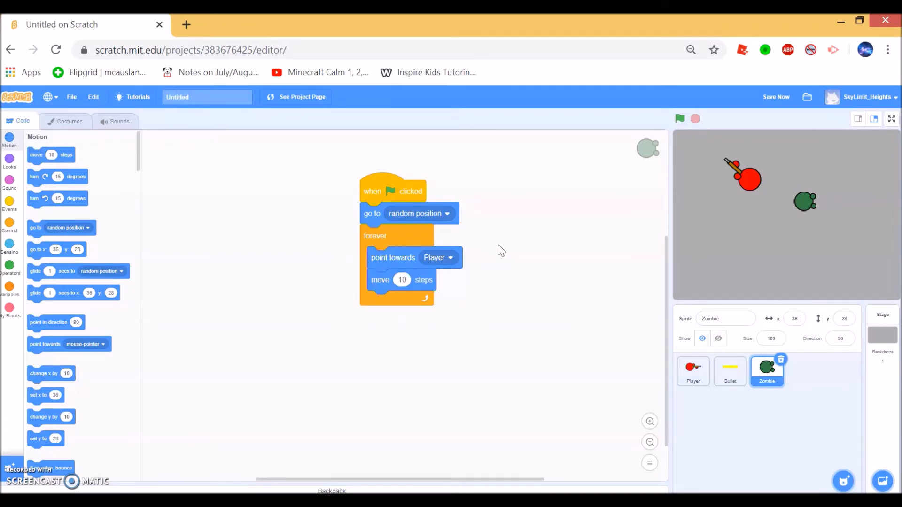
pyautogui.click(401, 280)
pyautogui.write('2')
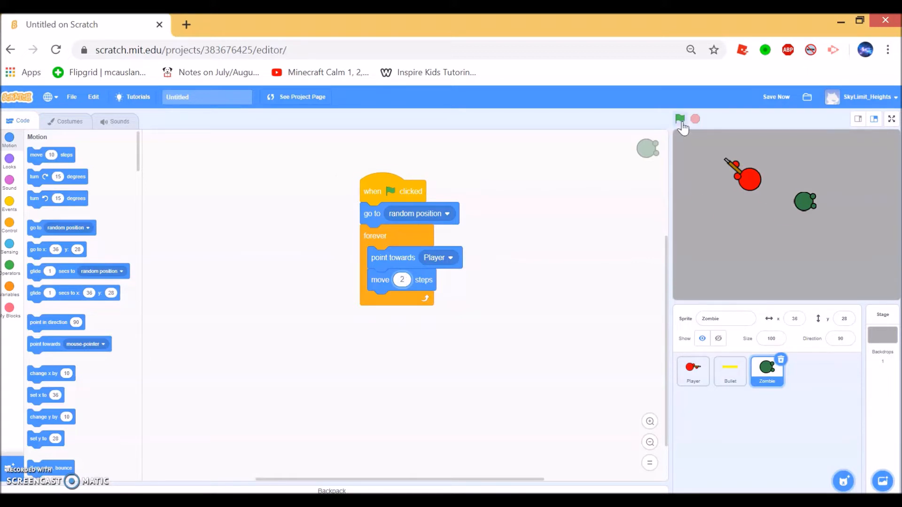
# Test-run the zombie chase, stop it, and switch to the Zombie sprite's code.
pyautogui.click(681, 120)
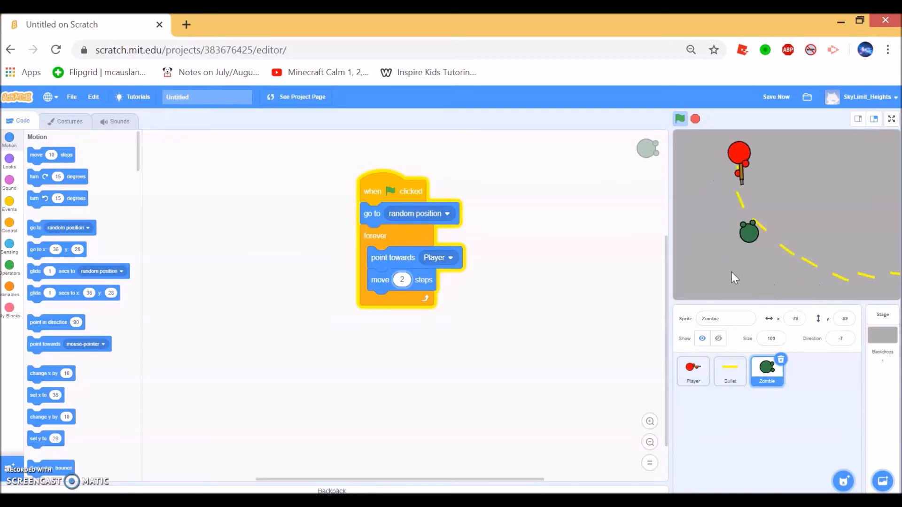
pyautogui.click(729, 372)
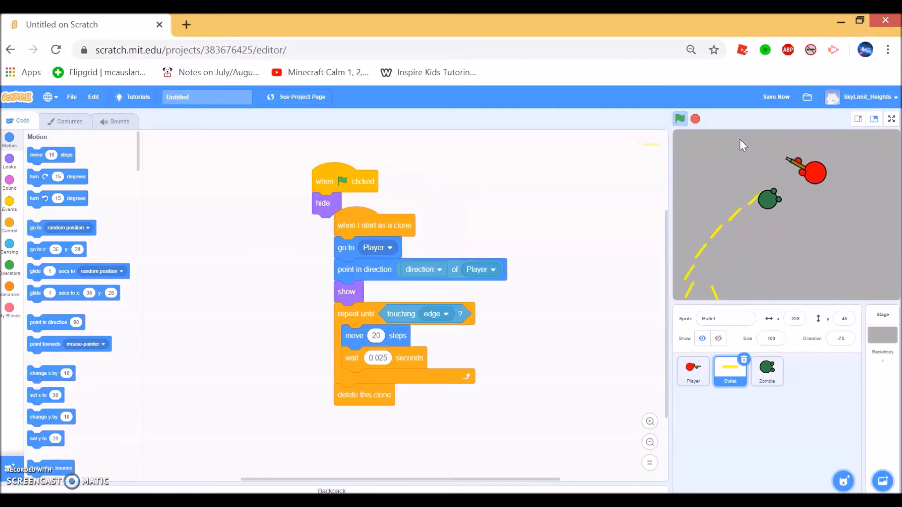
pyautogui.click(695, 119)
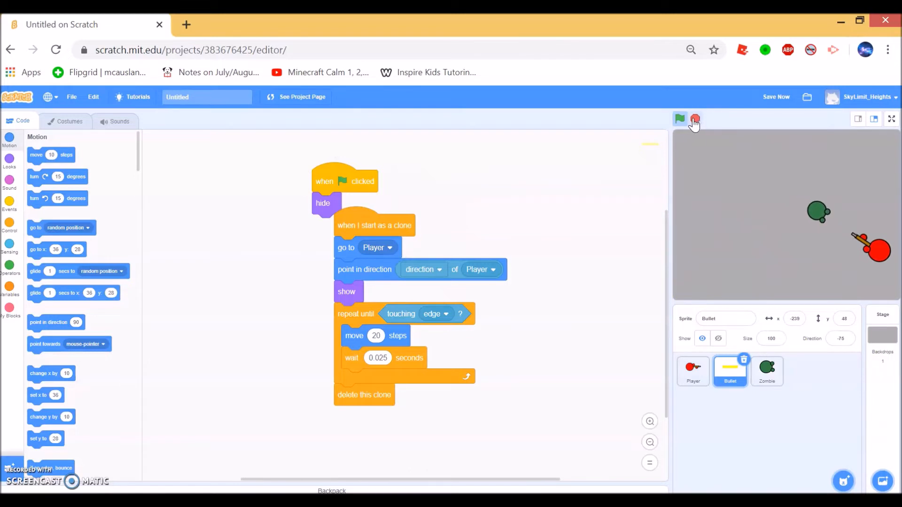
pyautogui.click(767, 371)
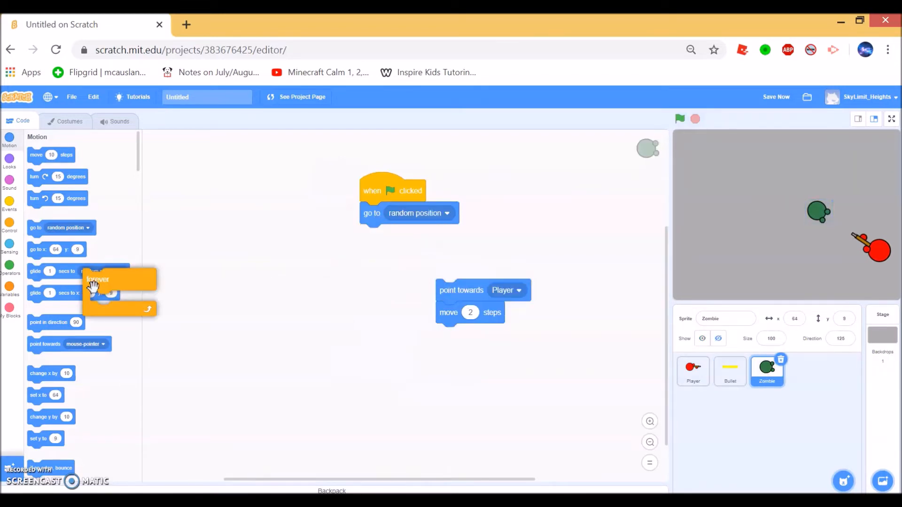
# Replace the forever loop with a repeat-until-touching-Bullet loop under the random jump.
pyautogui.click(9, 203)
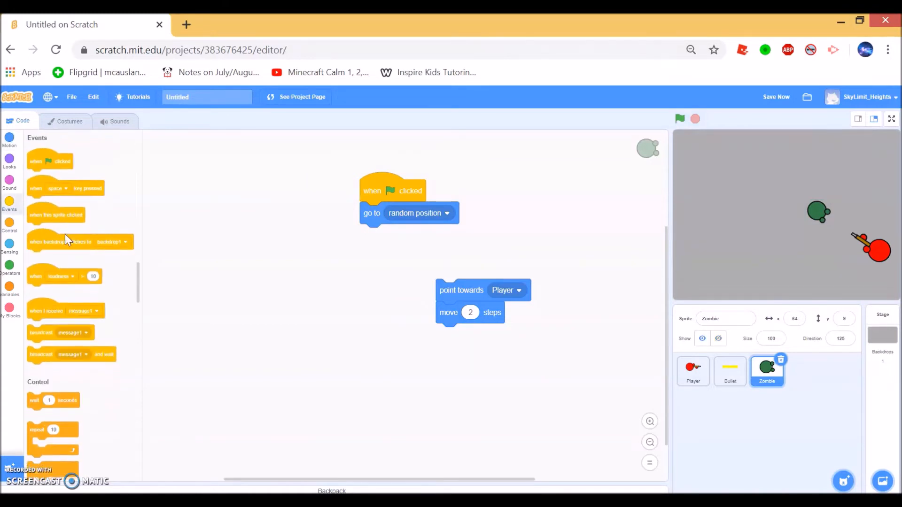
pyautogui.scroll(-3)
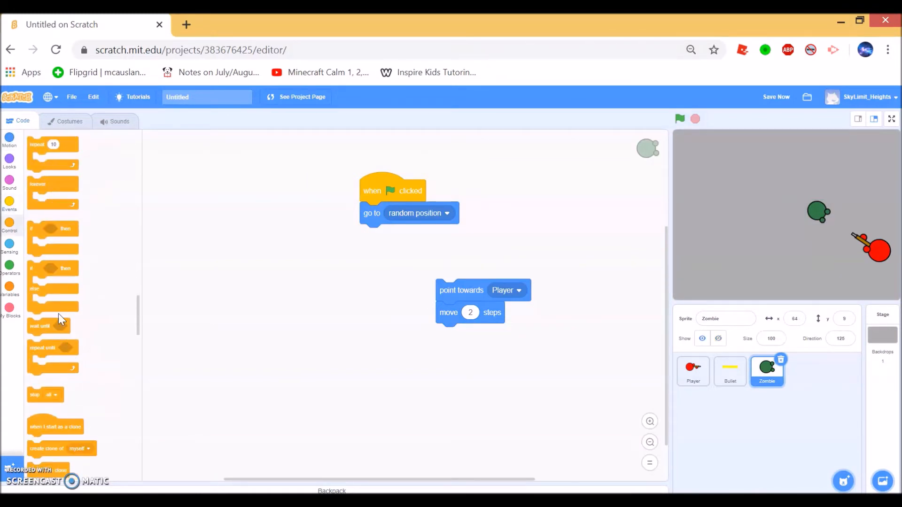
pyautogui.moveTo(53, 348); pyautogui.dragTo(397, 235)
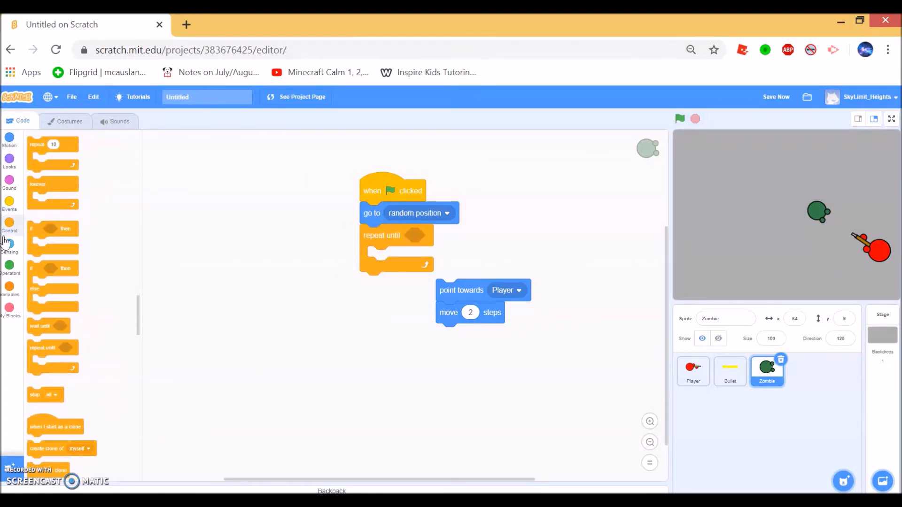
pyautogui.click(9, 245)
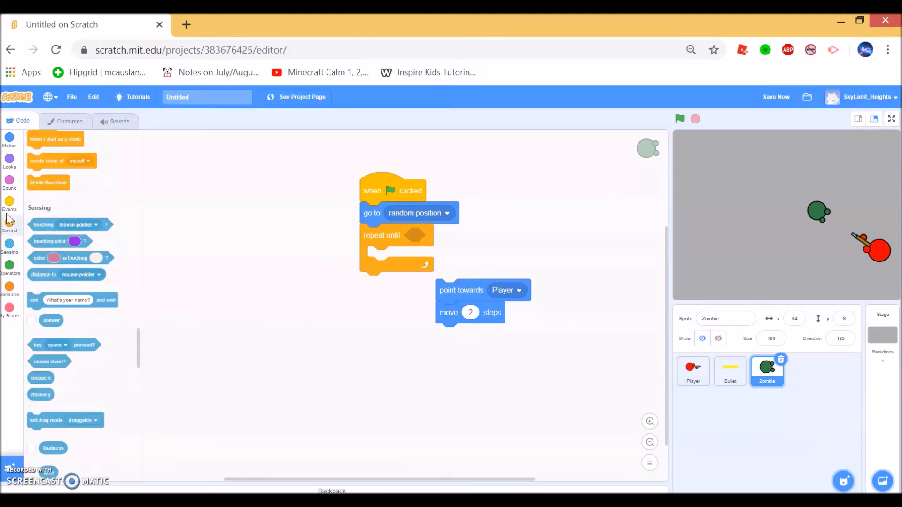
pyautogui.click(776, 97)
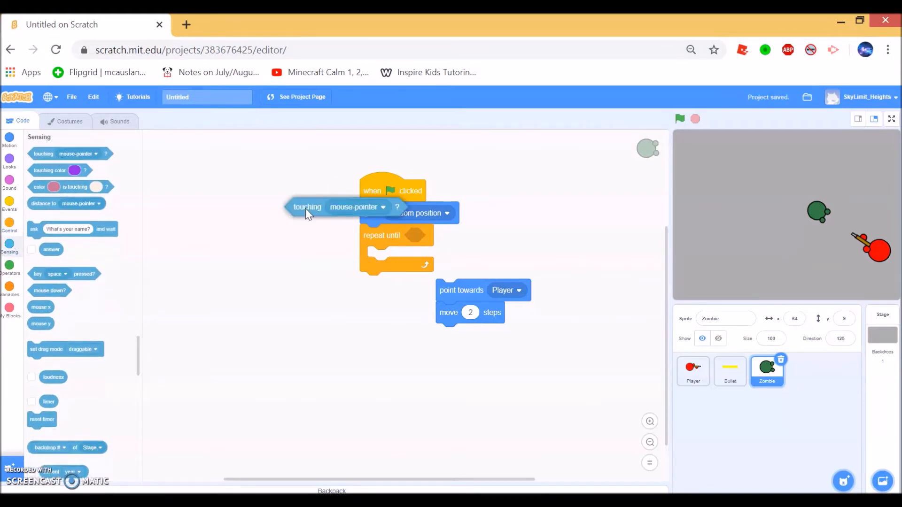
pyautogui.click(502, 235)
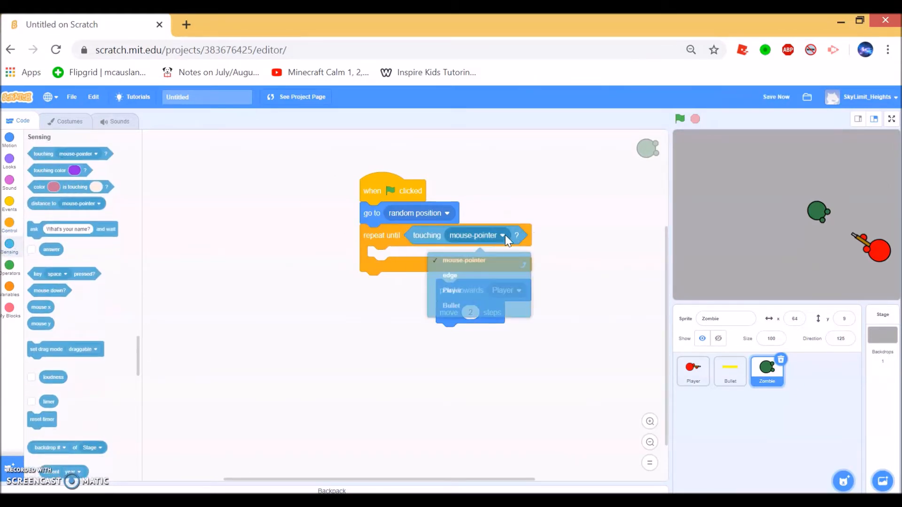
pyautogui.click(451, 305)
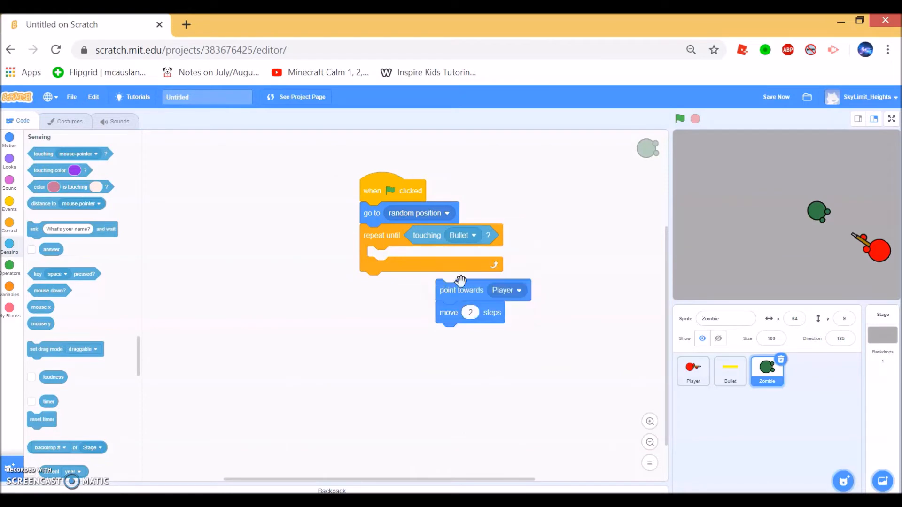
# Move the face-Player and move-2-steps blocks inside the loop and run the game.
pyautogui.moveTo(460, 291); pyautogui.dragTo(393, 257)
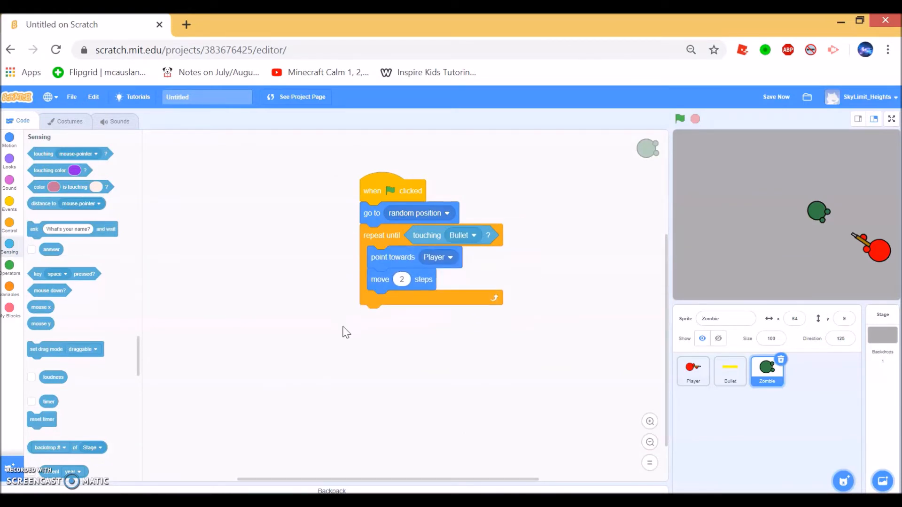
pyautogui.moveTo(617, 145)
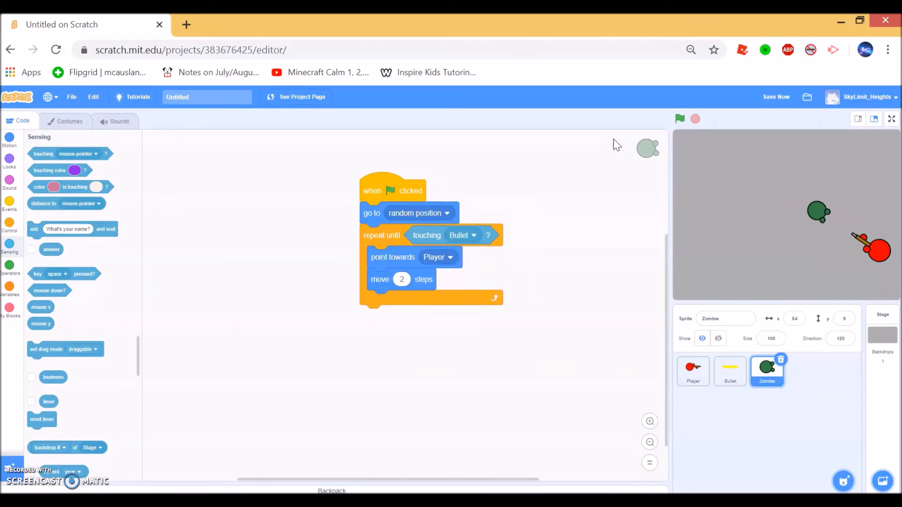
pyautogui.click(679, 118)
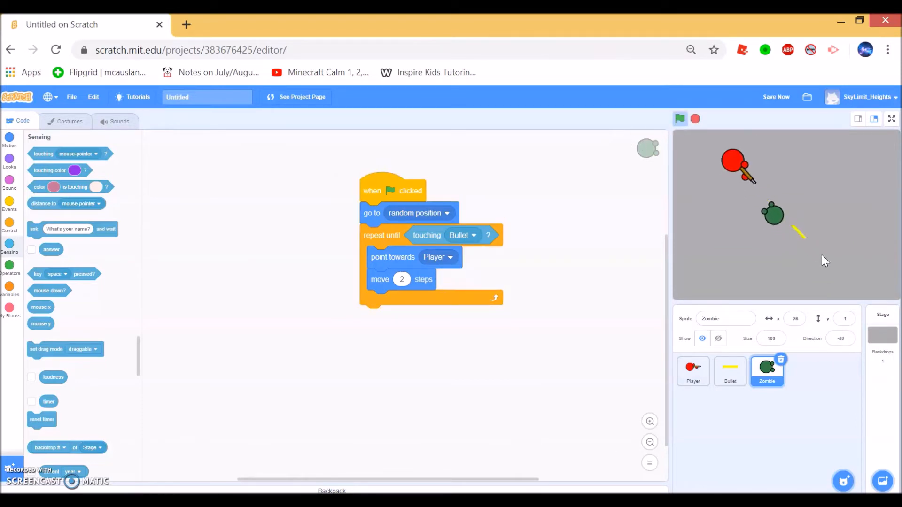
# Fire a test bullet, then attach a hide block after the Zombie's repeat-until loop.
pyautogui.click(680, 119)
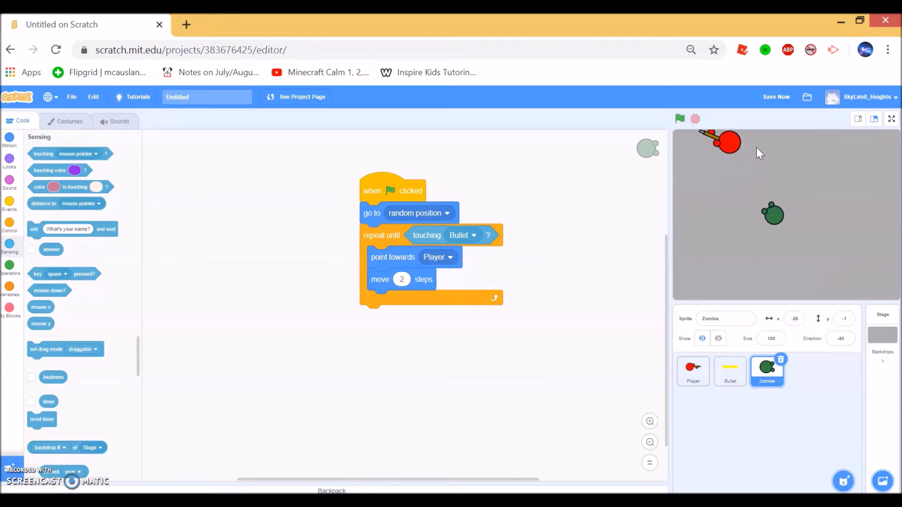
pyautogui.moveTo(803, 206)
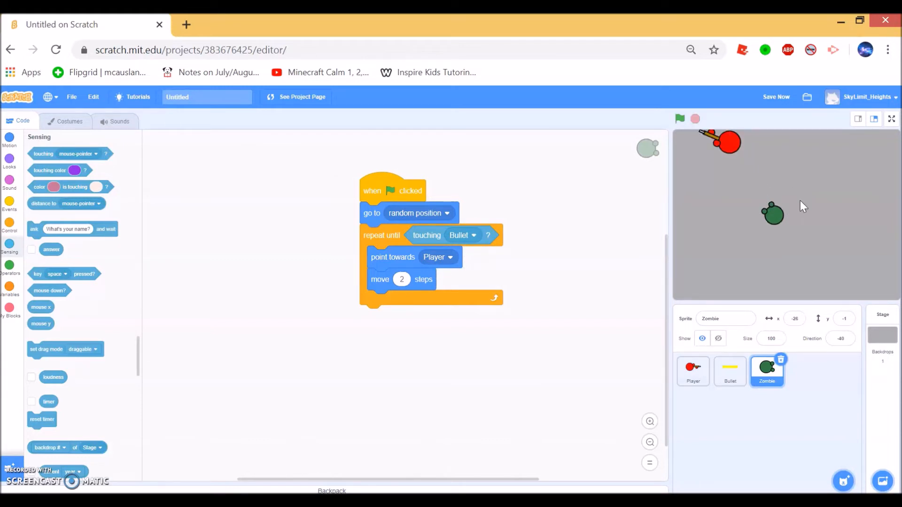
pyautogui.click(9, 227)
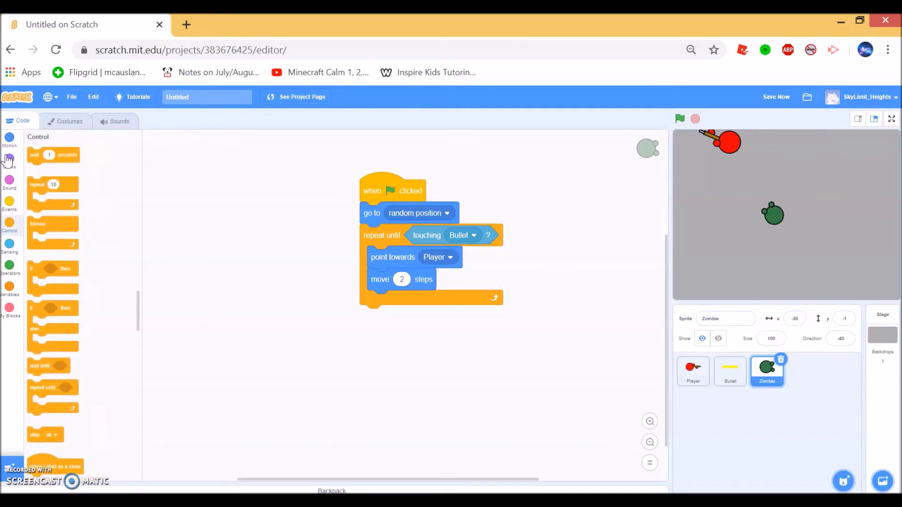
pyautogui.click(9, 161)
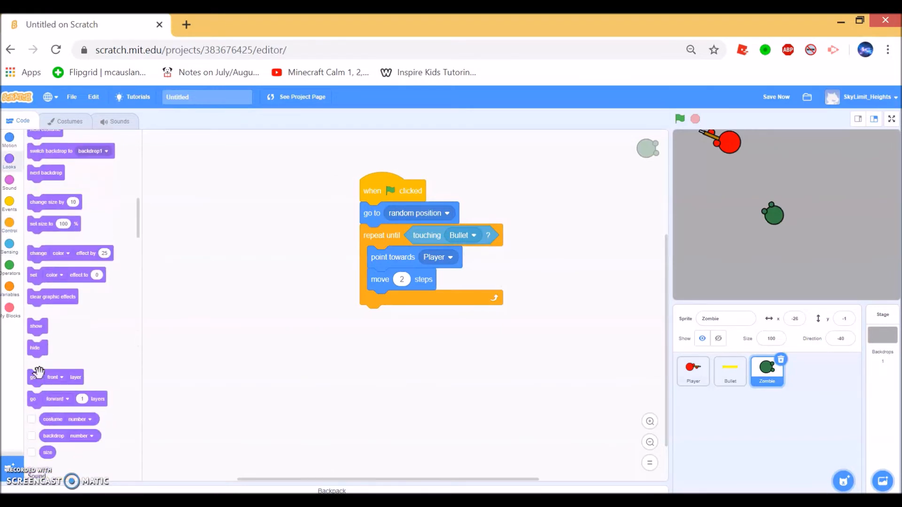
pyautogui.moveTo(35, 348); pyautogui.dragTo(370, 317)
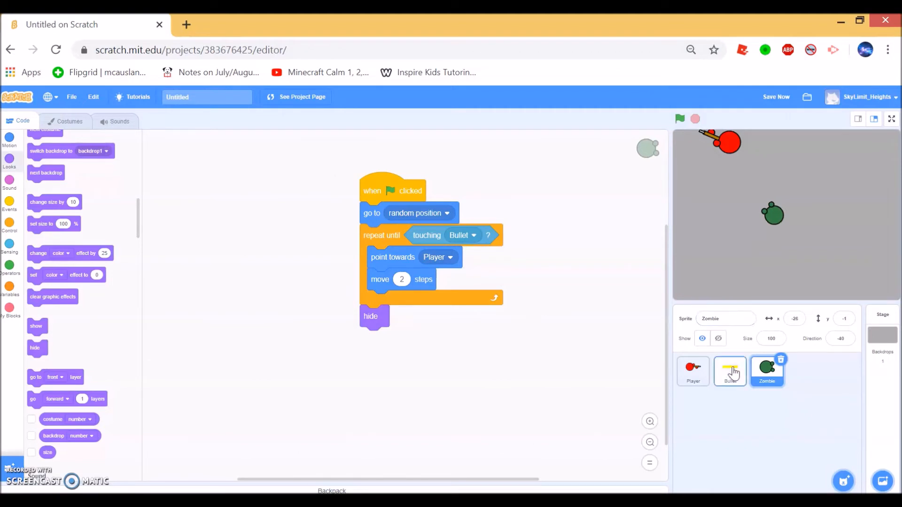
# Make the Bullet's repeat-until stop on touching edge or touching Zombie using an or operator.
pyautogui.click(729, 371)
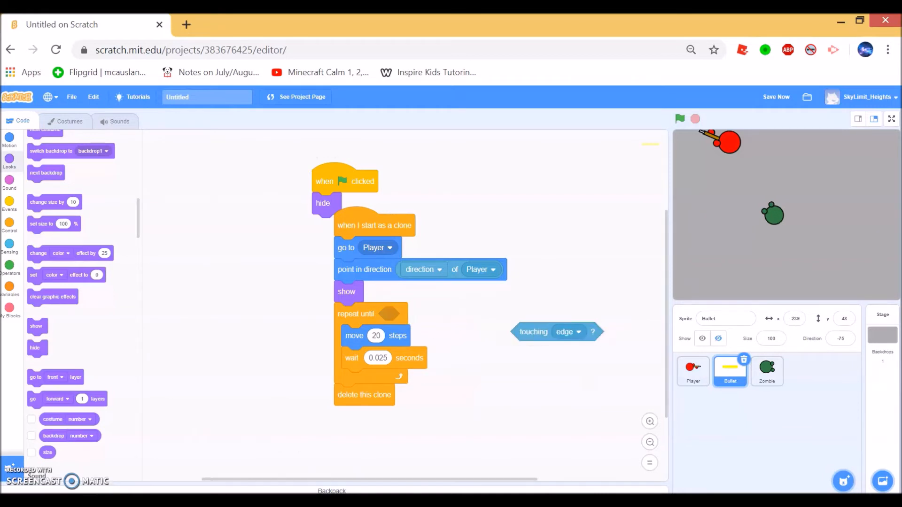
pyautogui.click(9, 266)
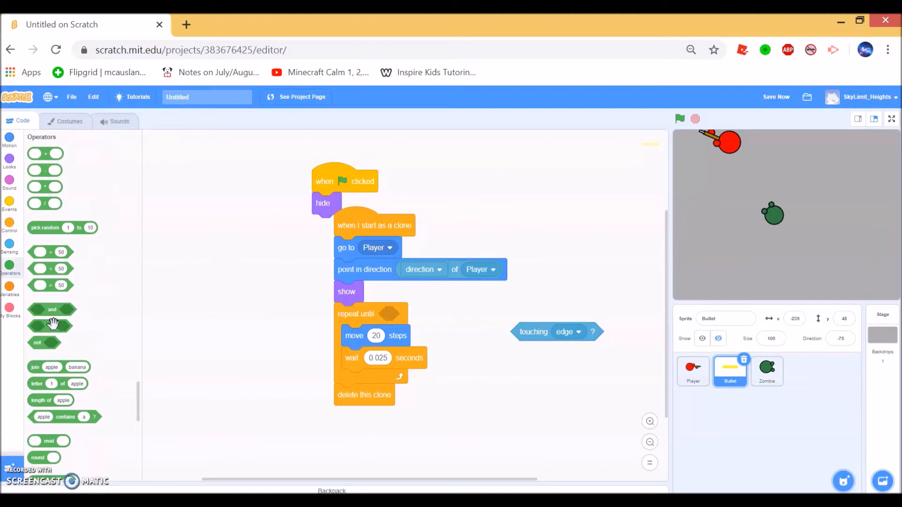
pyautogui.rightClick(532, 332)
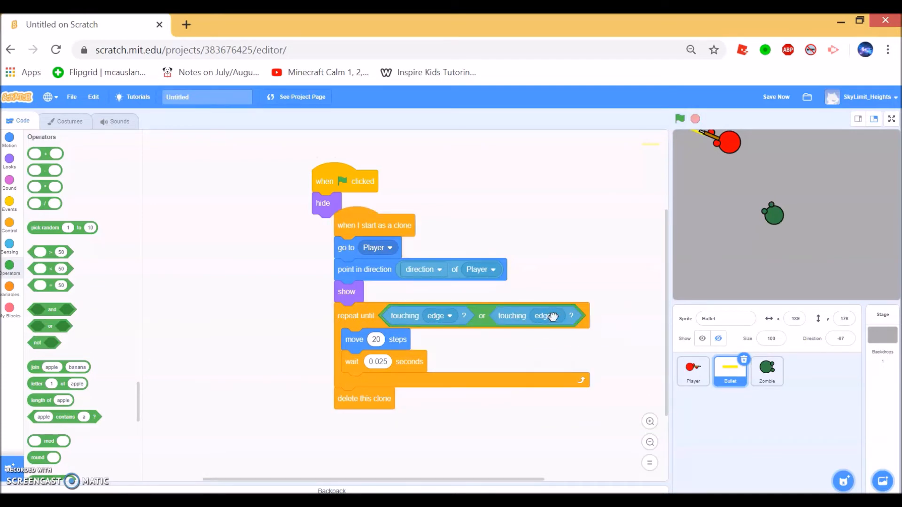
pyautogui.click(547, 316)
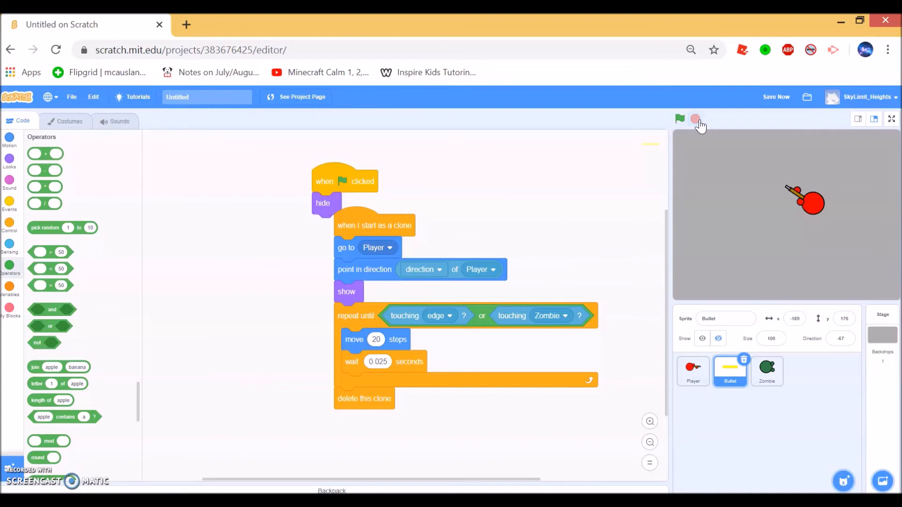
pyautogui.moveTo(741, 190)
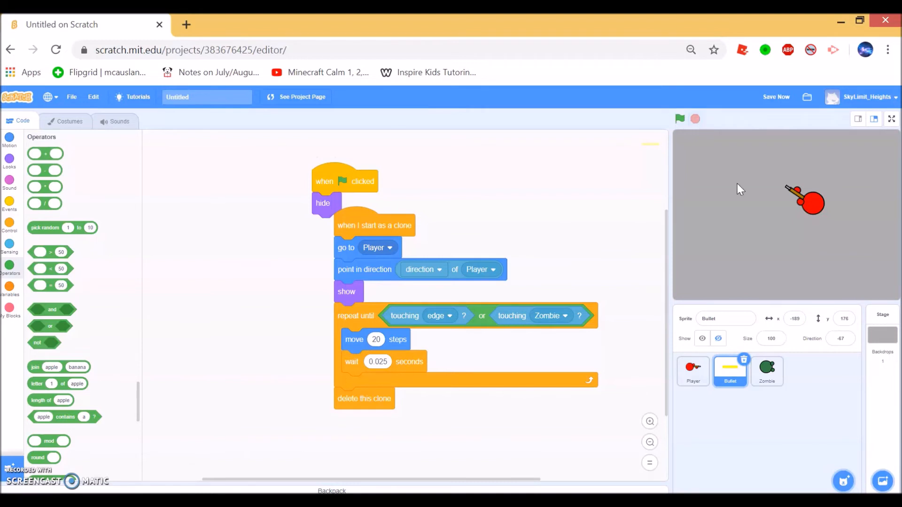
# Add a wait 0.04 seconds block before the Zombie's hide block.
pyautogui.click(767, 371)
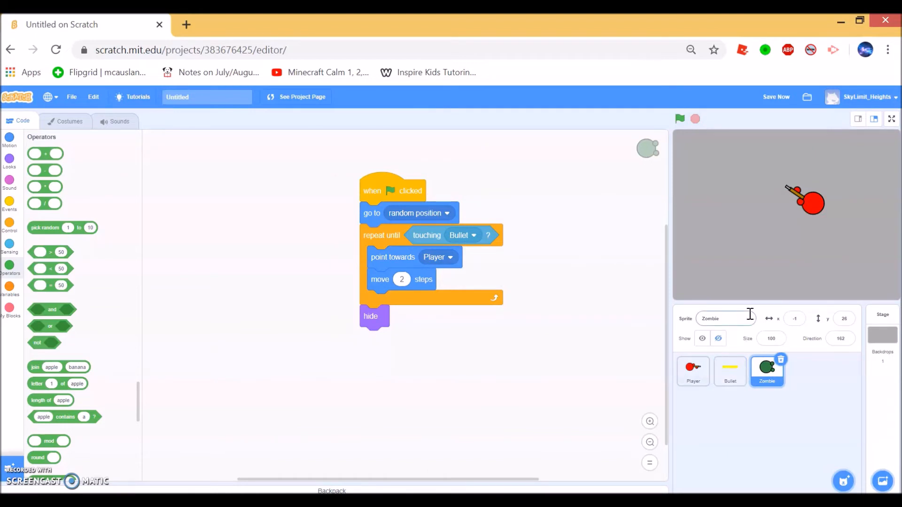
pyautogui.moveTo(176, 279)
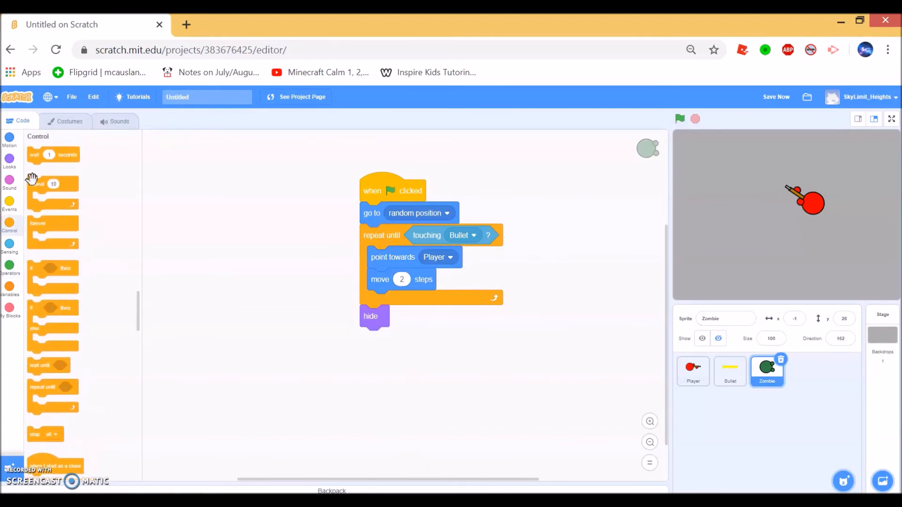
pyautogui.moveTo(49, 154); pyautogui.dragTo(417, 317)
pyautogui.write('0.04')
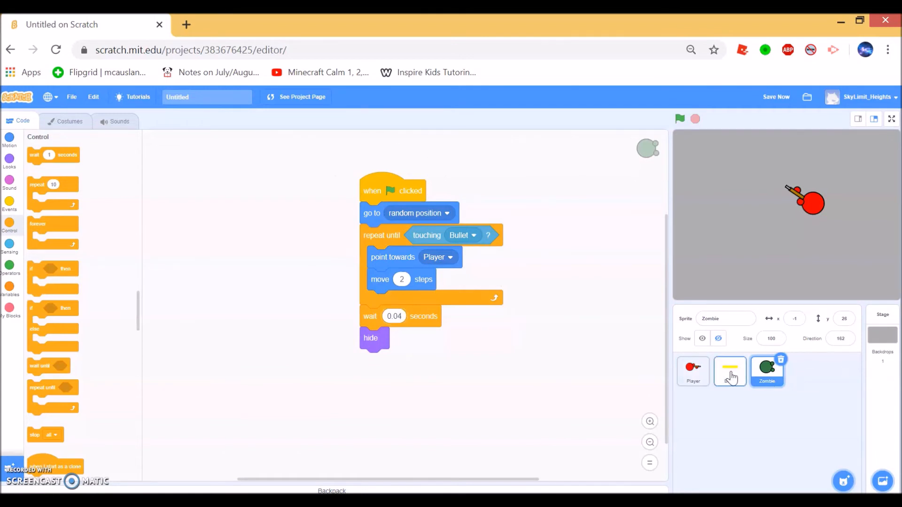
# Set the Bullet clone's wait before deleting itself to 0.04 seconds.
pyautogui.click(729, 371)
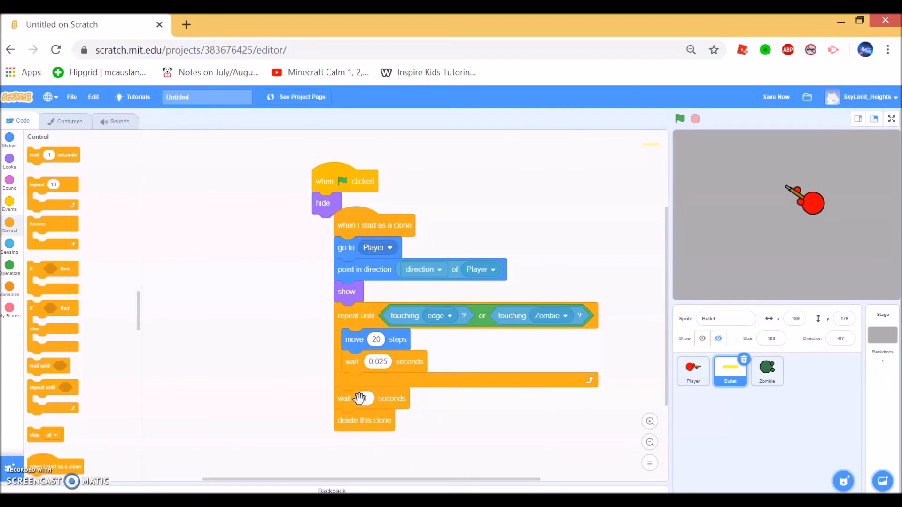
pyautogui.write('0.04')
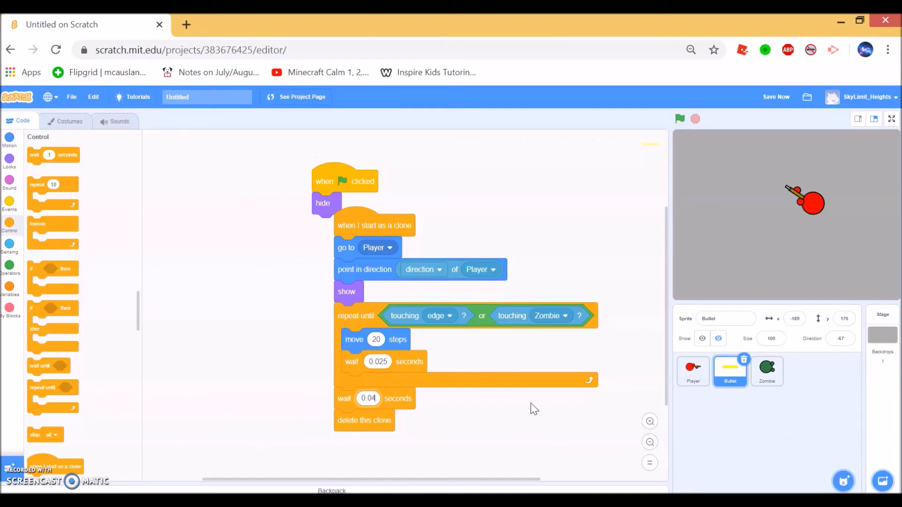
pyautogui.click(681, 119)
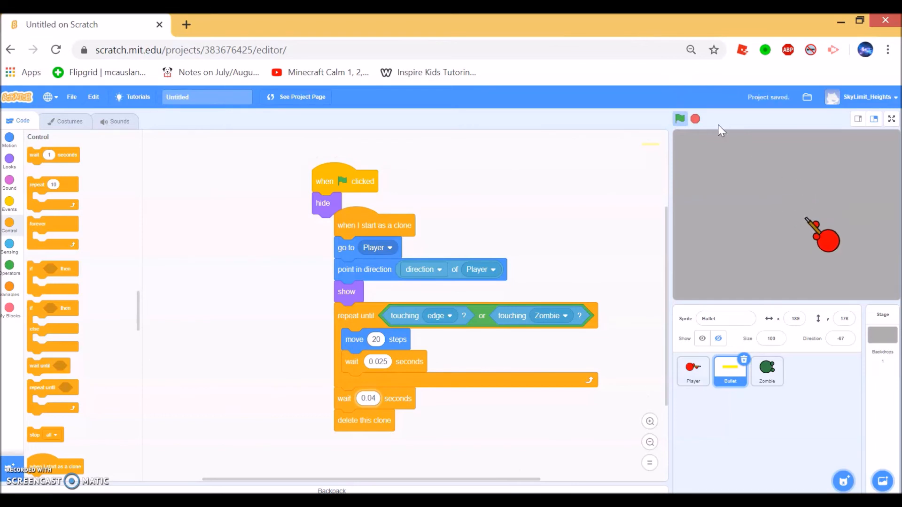
# Add a show block at the start of the Zombie's flag script and test shooting it.
pyautogui.click(767, 371)
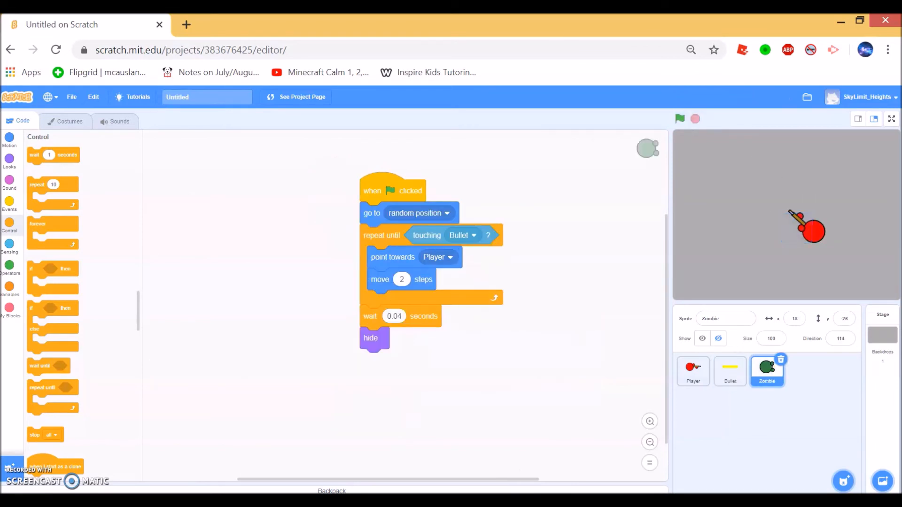
pyautogui.click(9, 160)
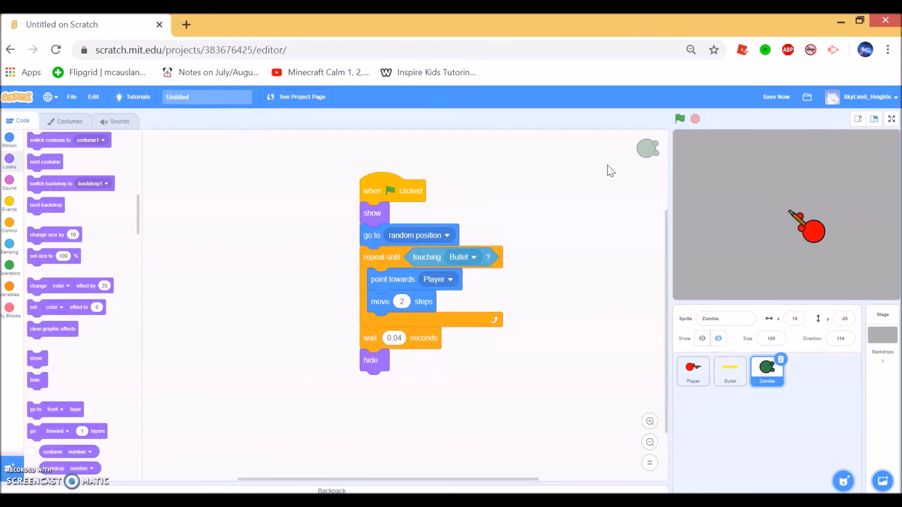
pyautogui.click(680, 119)
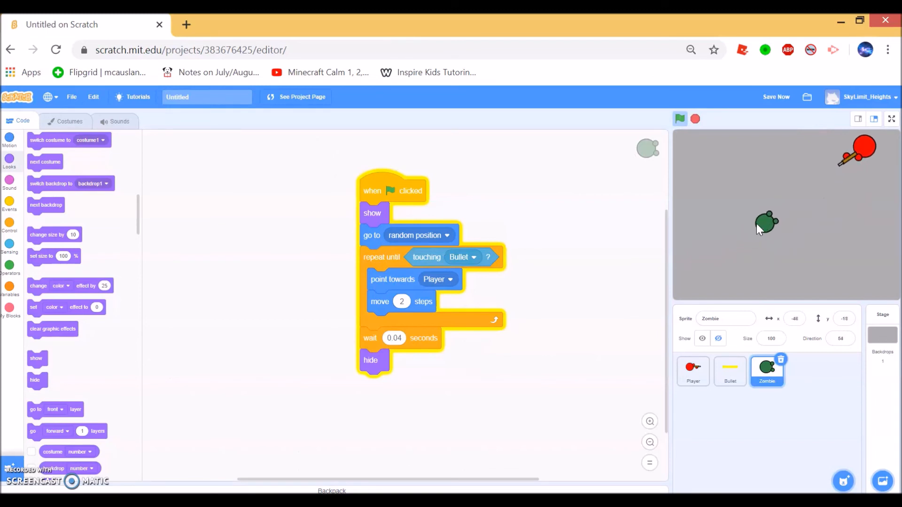
pyautogui.click(696, 119)
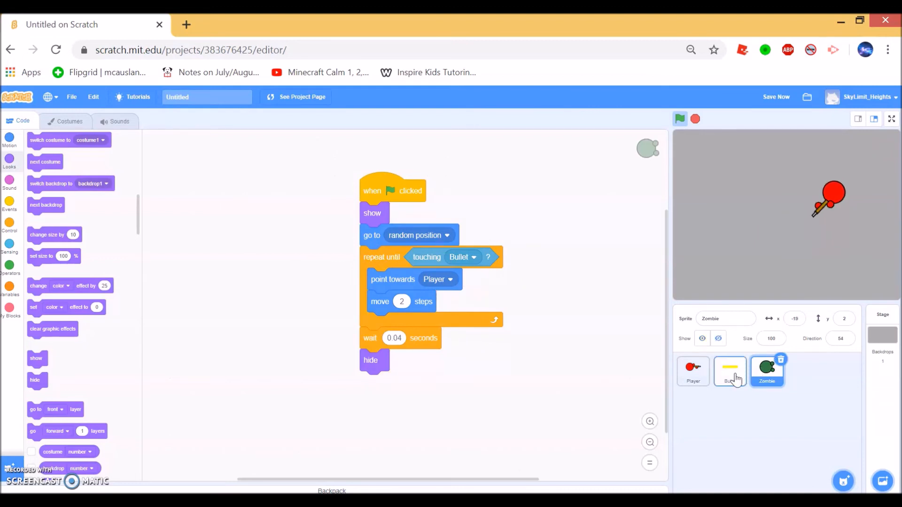
# Change the Bullet's move to 40 steps and test-fire the faster shots.
pyautogui.click(730, 371)
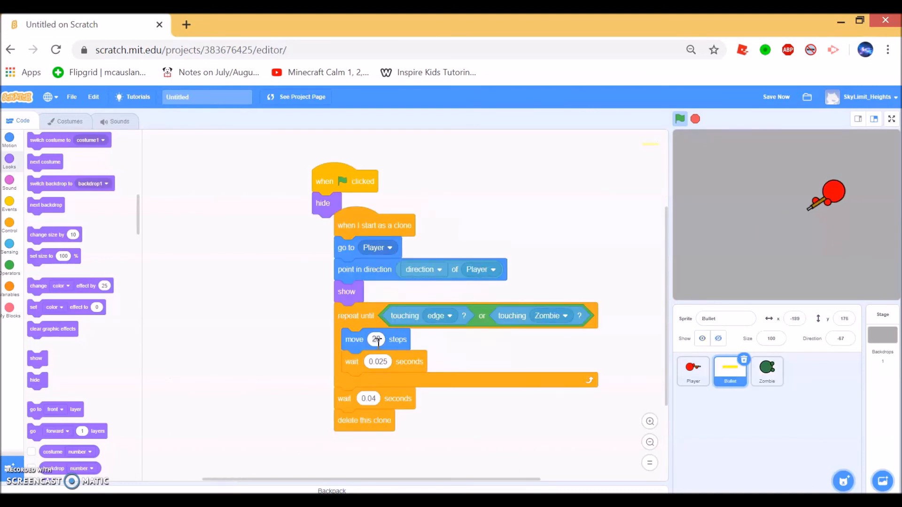
pyautogui.write('40')
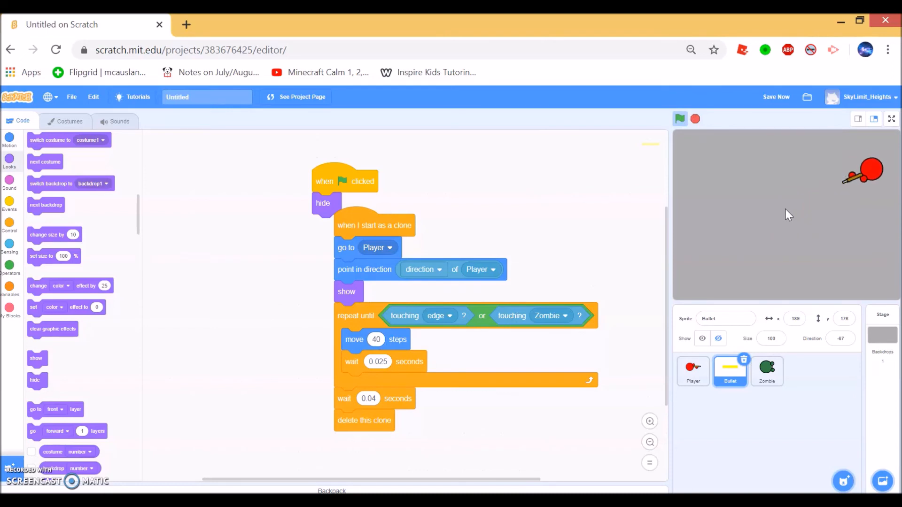
pyautogui.click(695, 120)
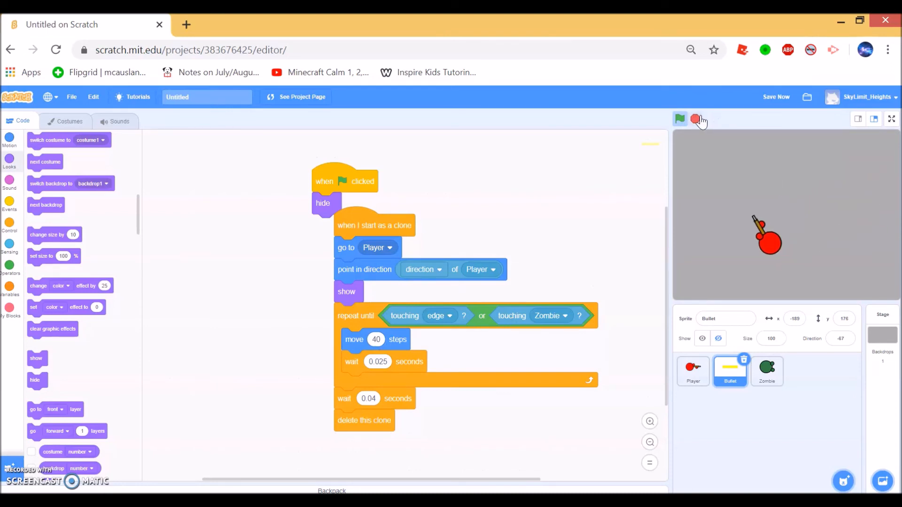
pyautogui.click(680, 120)
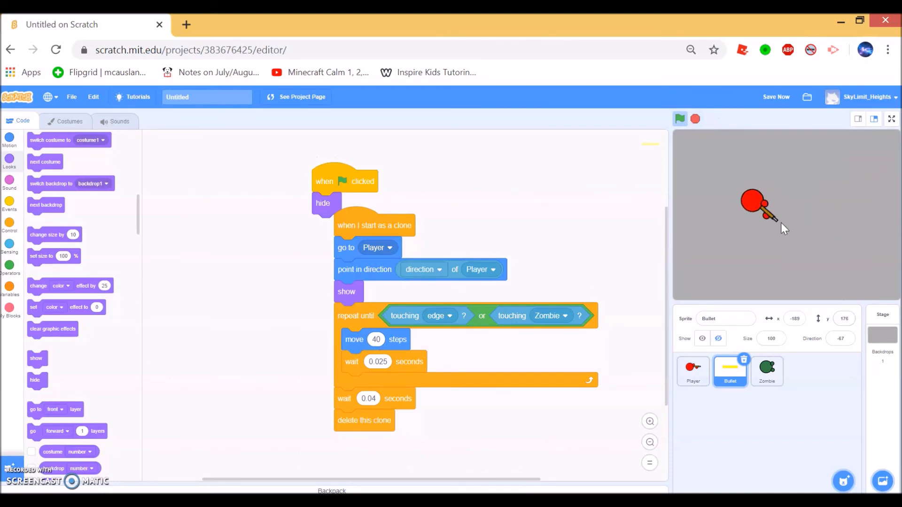
pyautogui.click(695, 120)
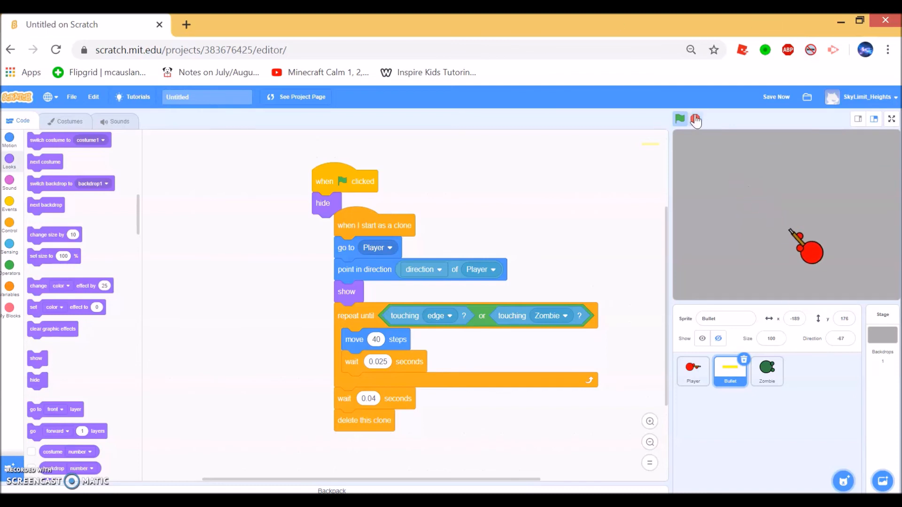
# Drop the Zombie's hide block, wrap its show, random jump and chase in a forever loop, and run the game.
pyautogui.click(767, 371)
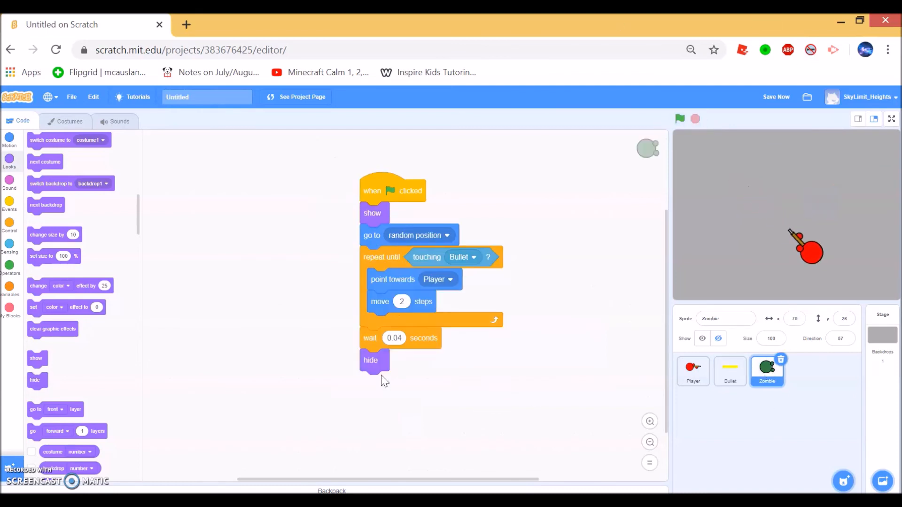
pyautogui.moveTo(370, 360); pyautogui.dragTo(310, 424)
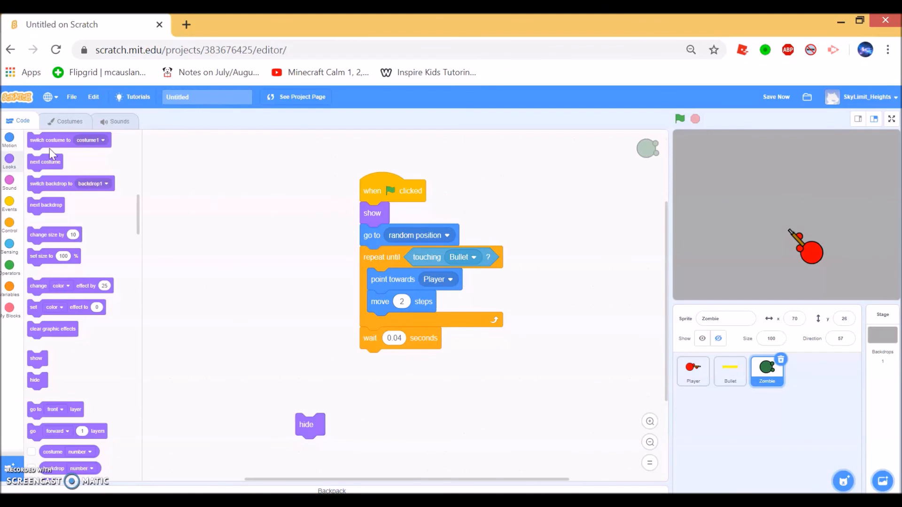
pyautogui.click(9, 140)
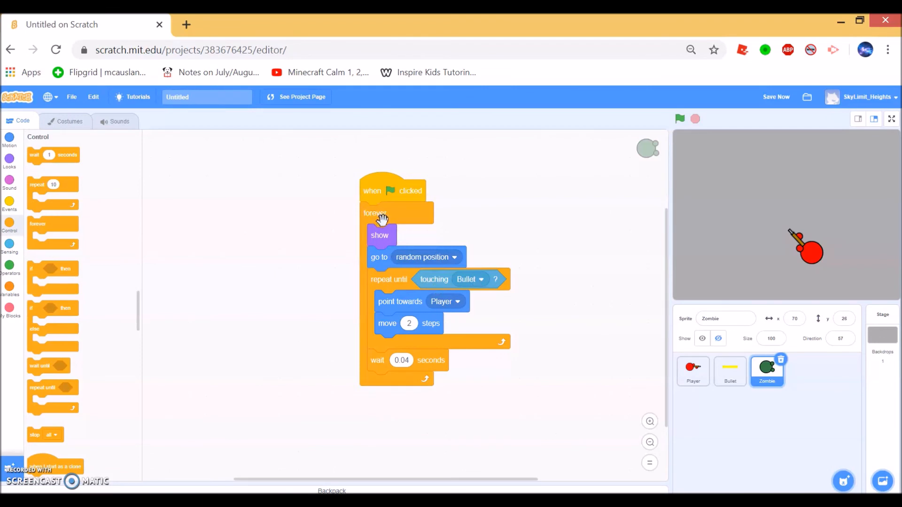
pyautogui.moveTo(488, 293)
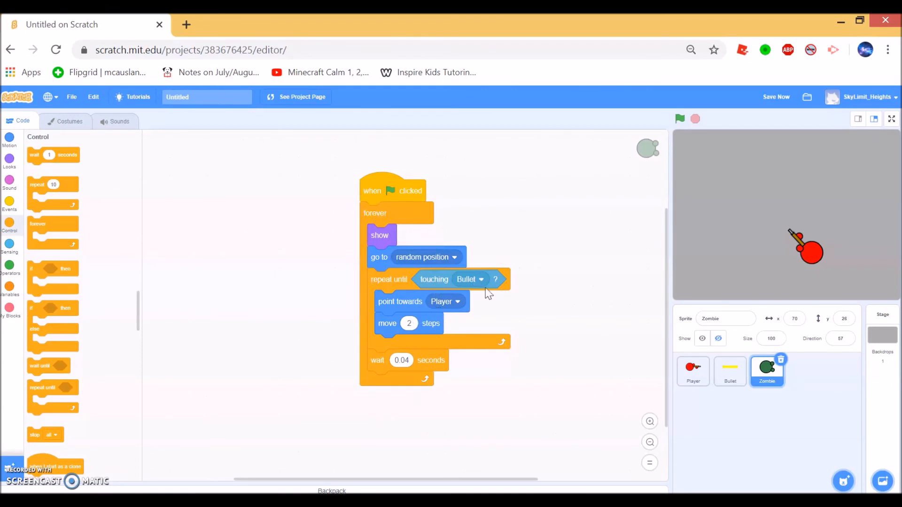
pyautogui.click(679, 119)
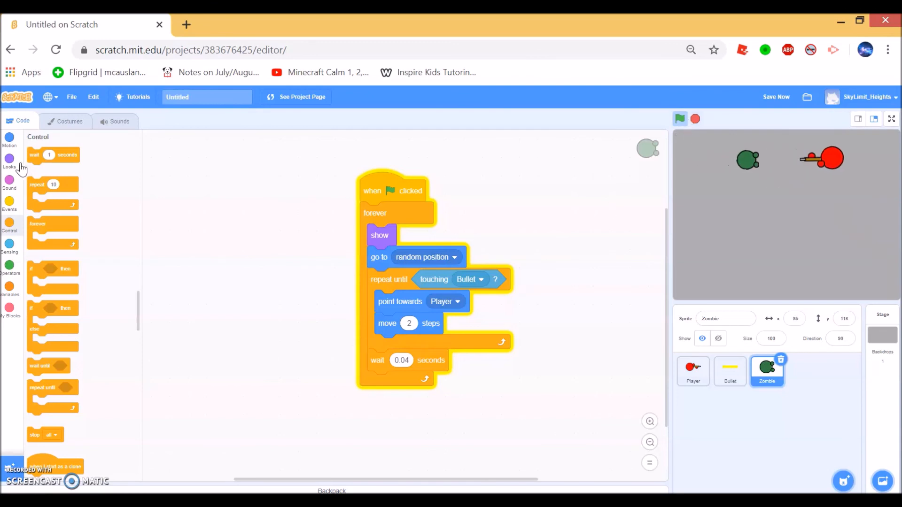
# Append hide and wait 1 seconds to the Zombie's forever loop, then run the game and shoot the zombie.
pyautogui.click(680, 119)
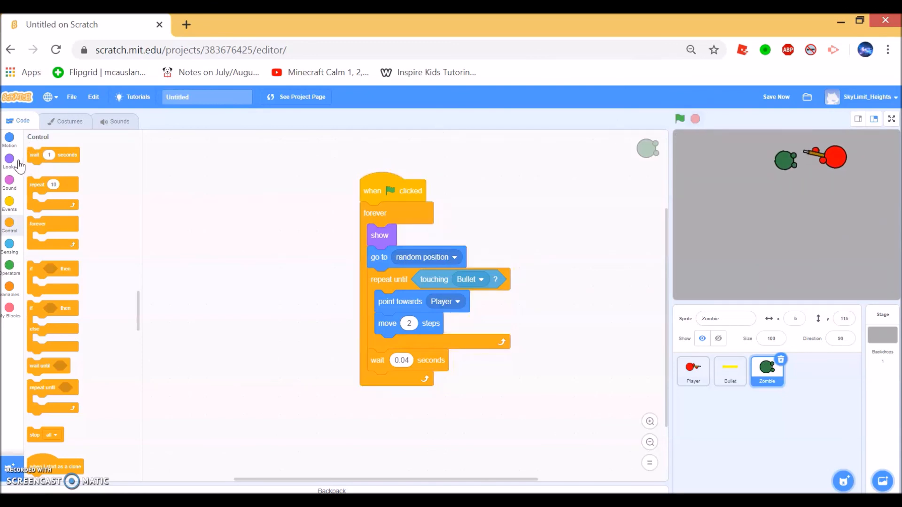
pyautogui.click(9, 160)
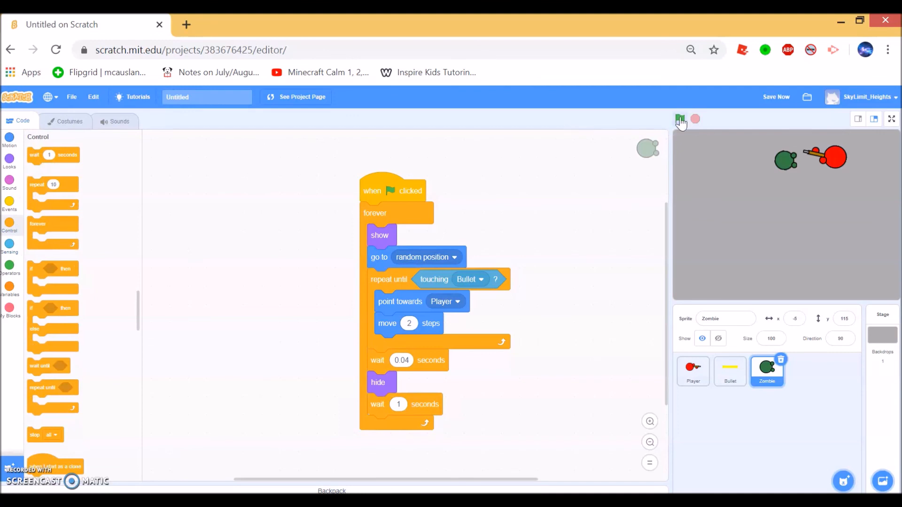
pyautogui.click(680, 119)
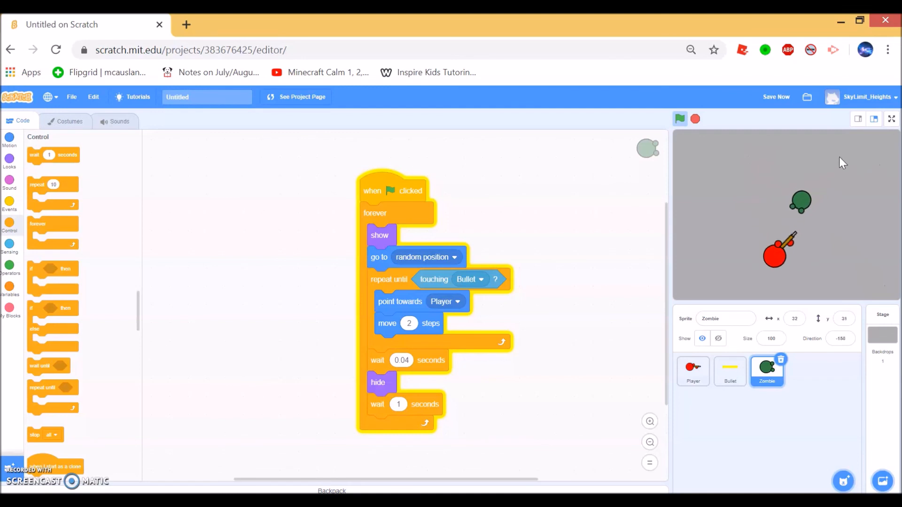
pyautogui.click(695, 119)
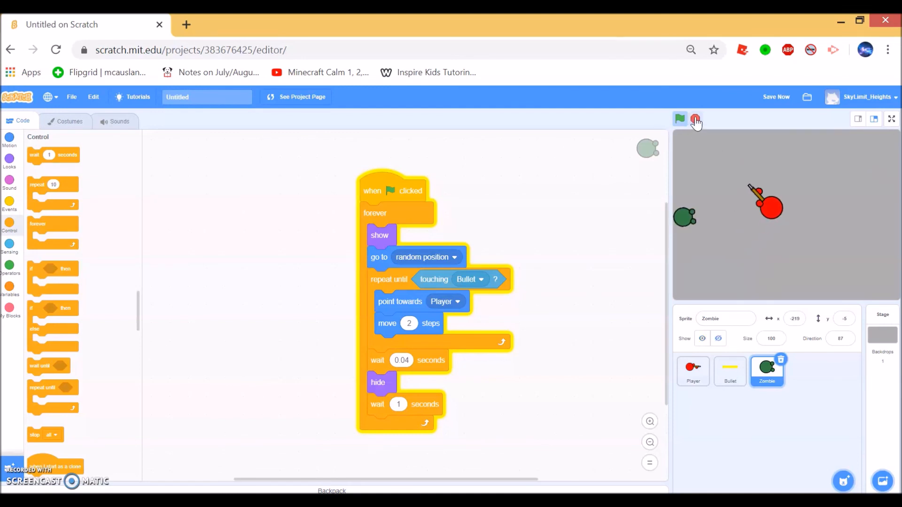